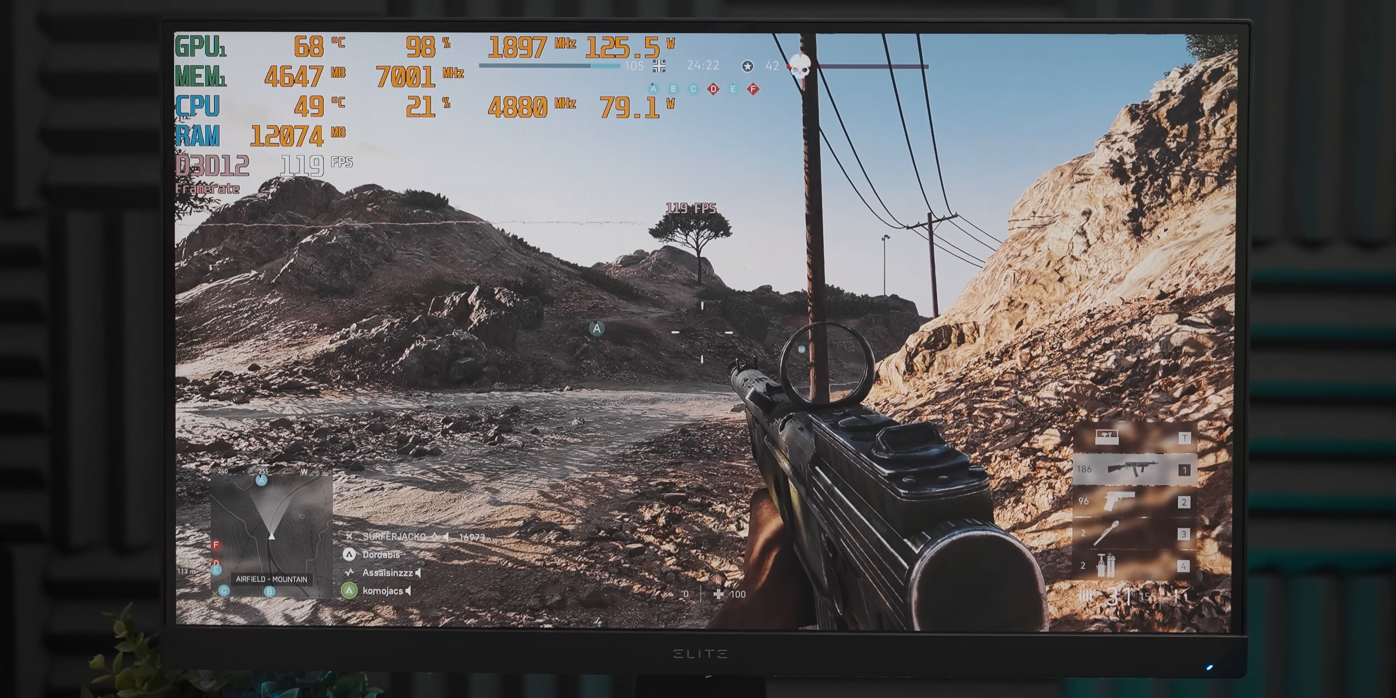
mouse_move(699, 349)
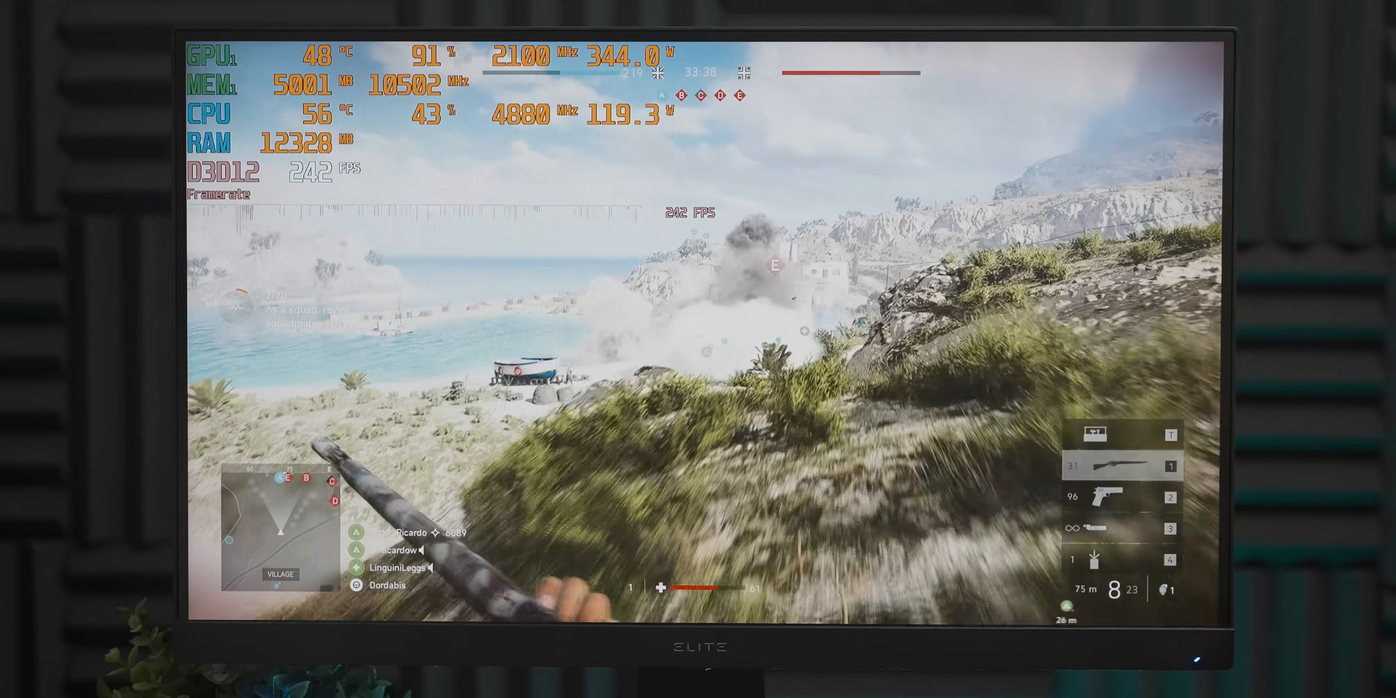
mouse_move(699, 349)
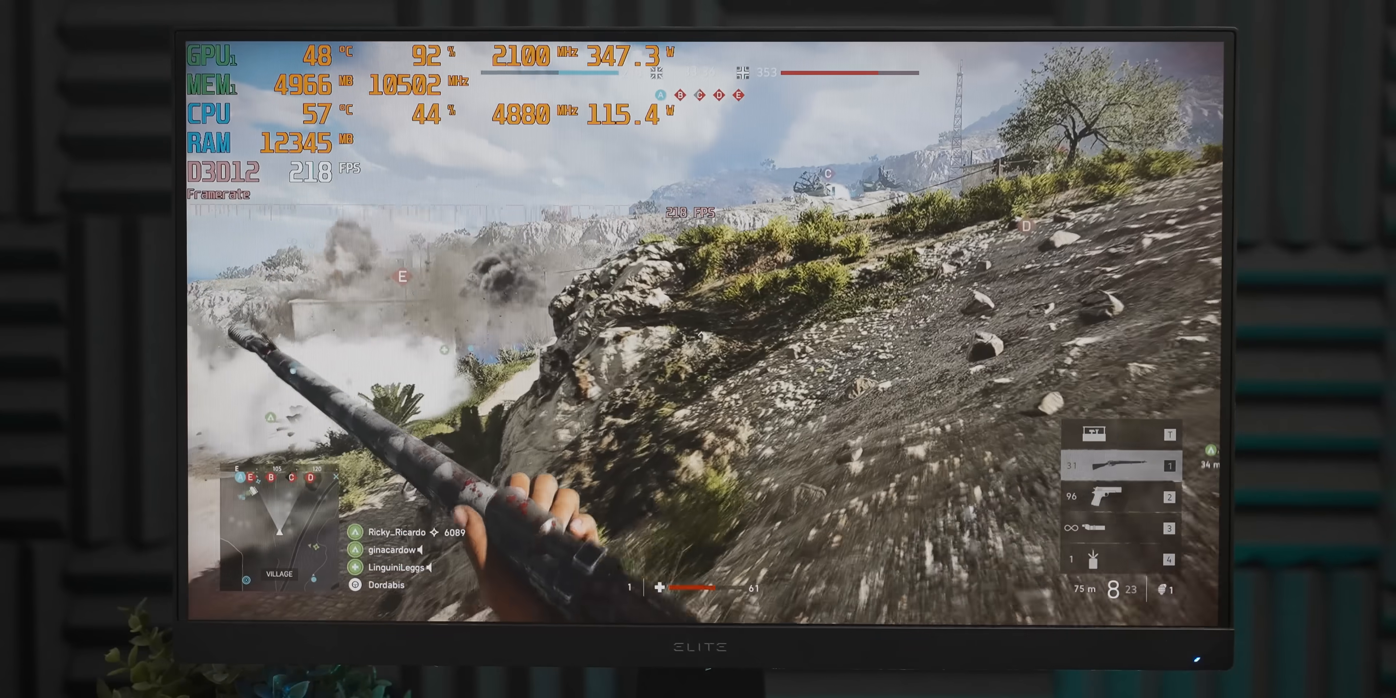